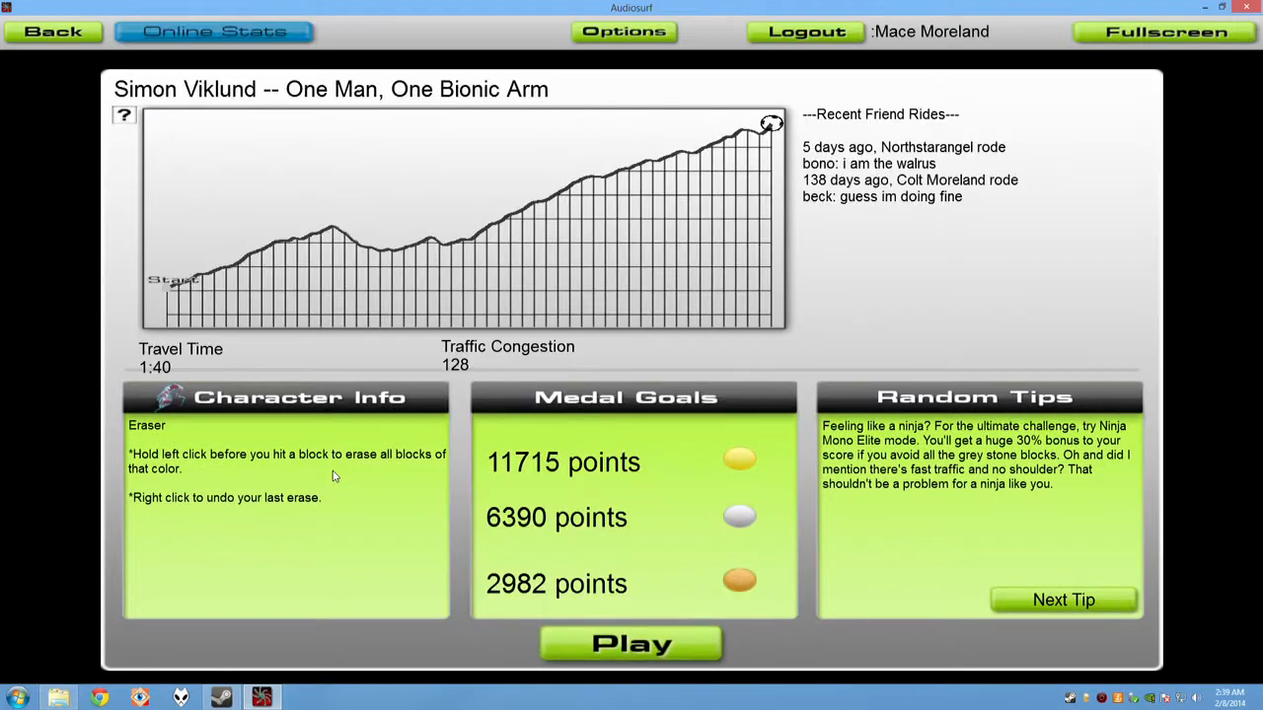
# - Ride 'One Man, One Bionic Arm' to a 67,477 score, then inspect the top two Pro entries
pyautogui.click(630, 643)
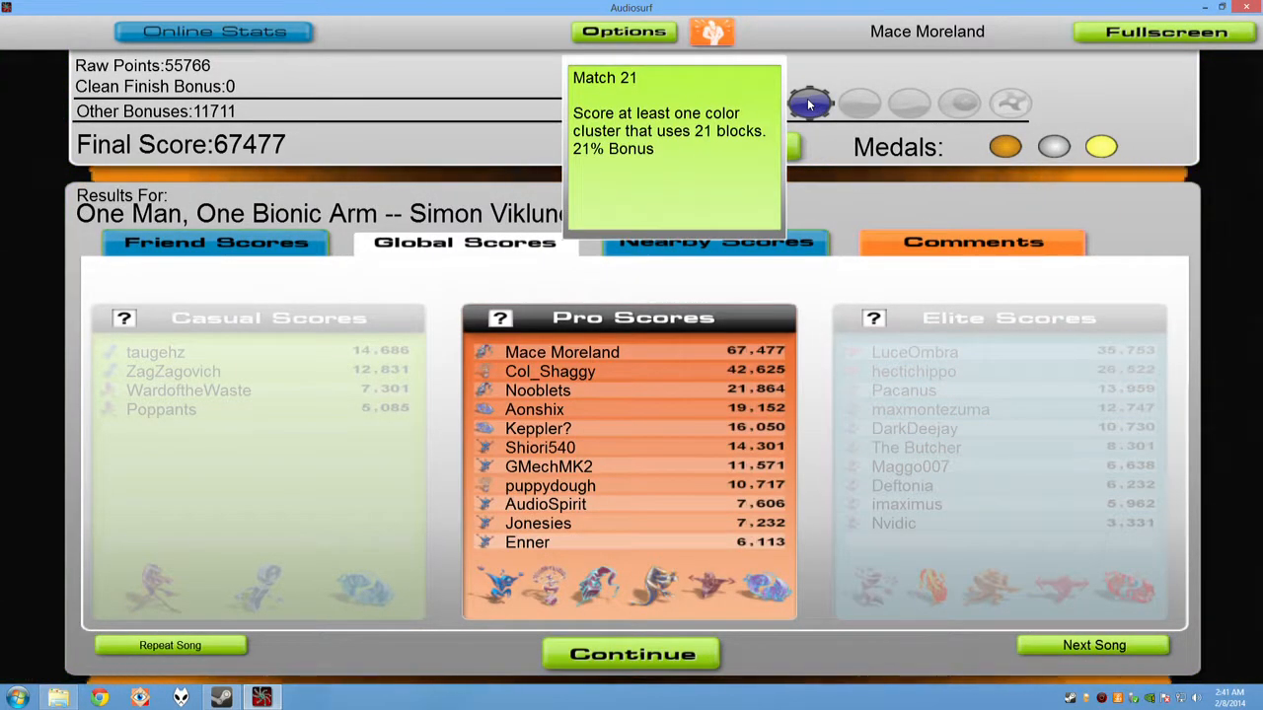
pyautogui.click(562, 352)
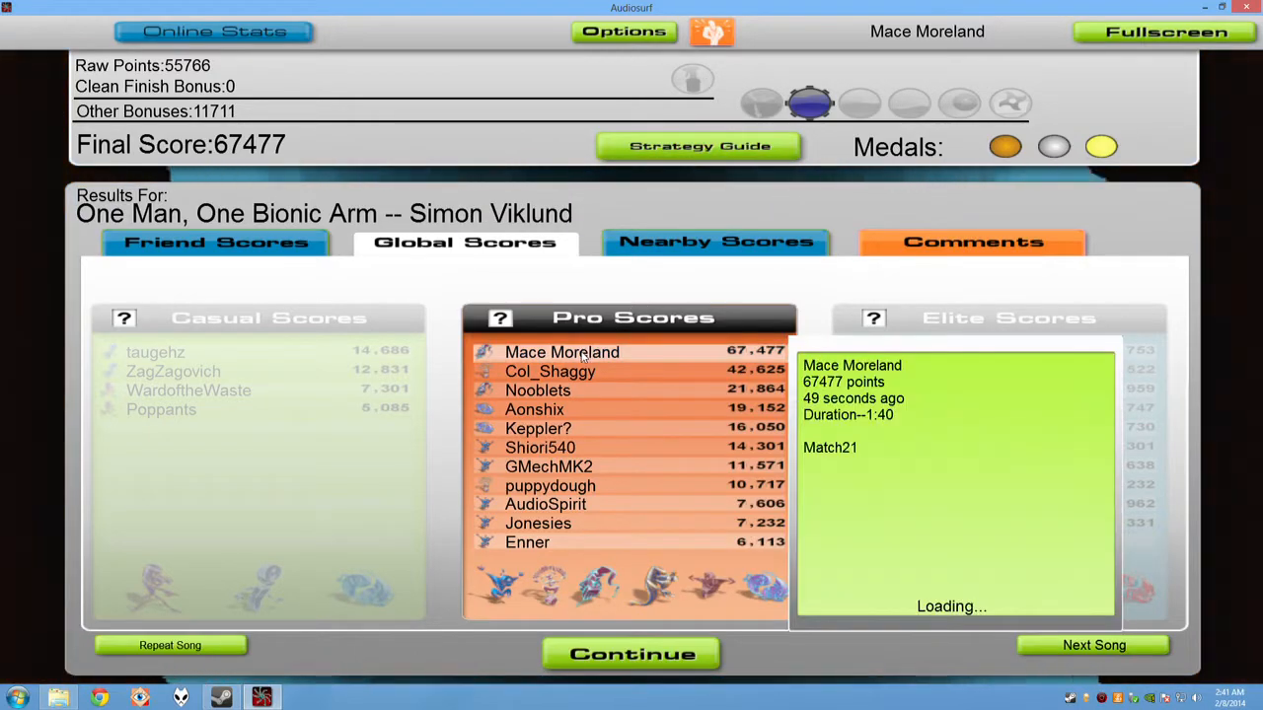
pyautogui.click(550, 371)
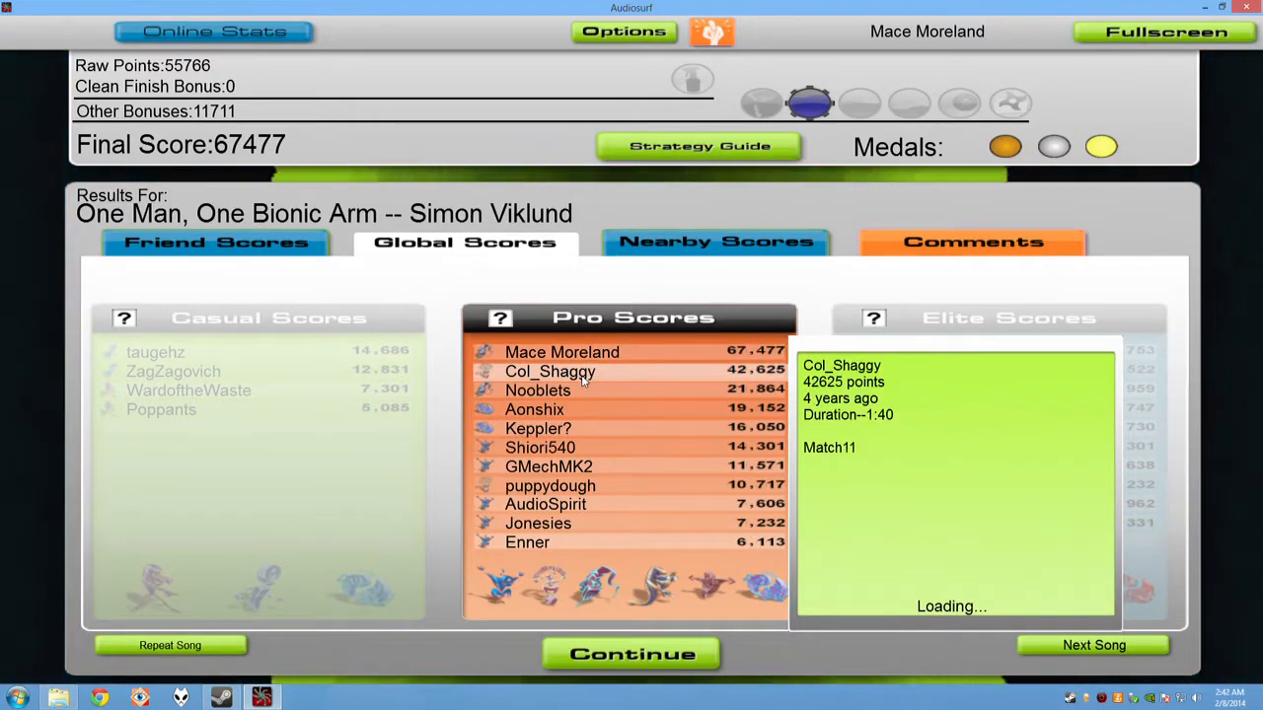